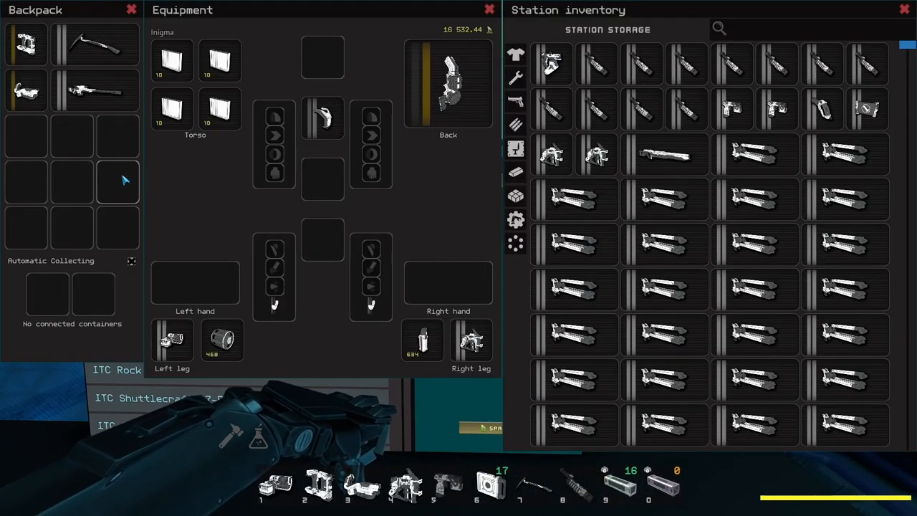
pyautogui.moveTo(192, 175)
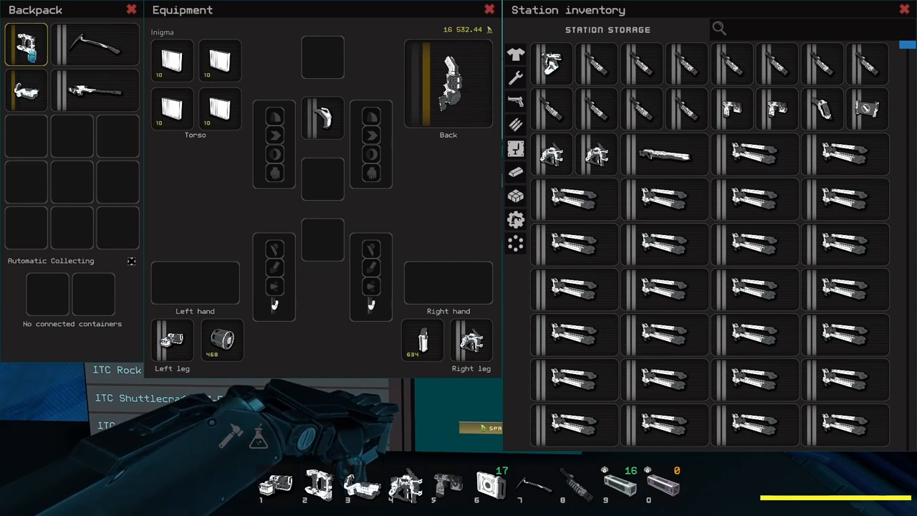
pyautogui.moveTo(26, 89)
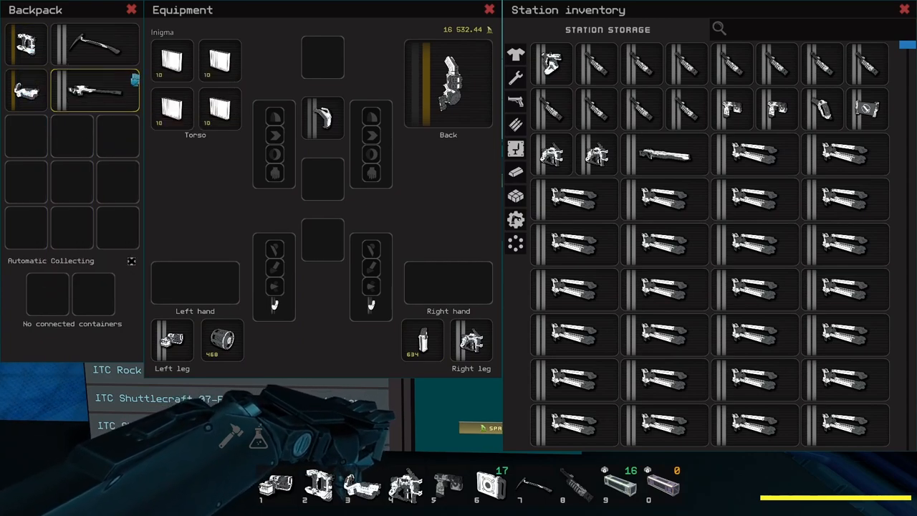
pyautogui.moveTo(72, 128)
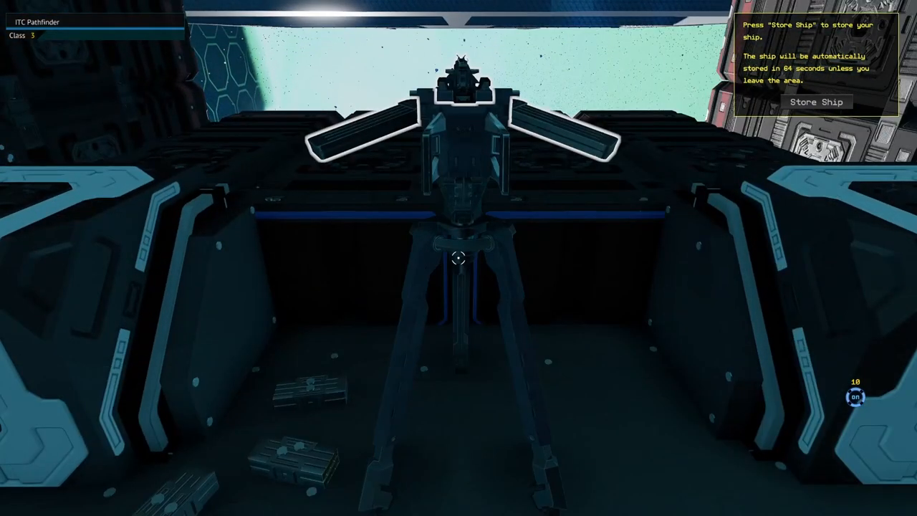
# - Bring up the station ship terminal listing the company's ships with Rock Muncher 01 shown
pyautogui.press('i')
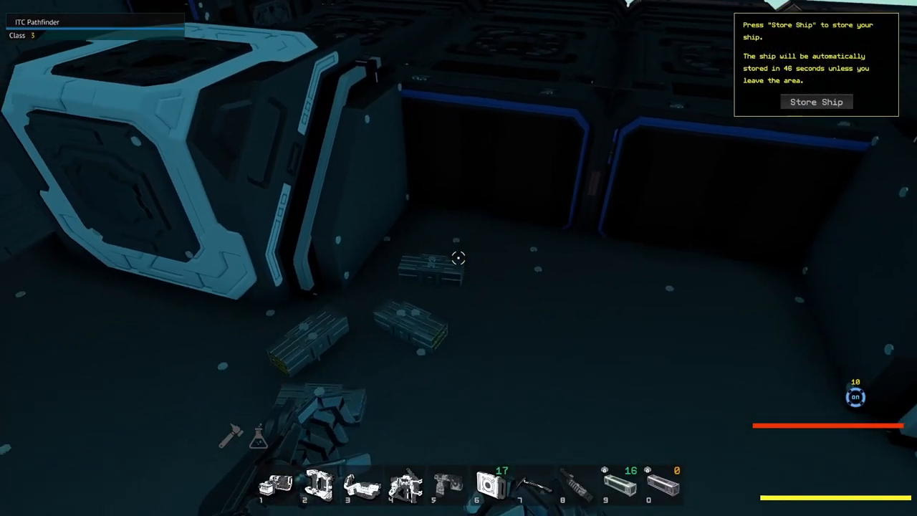
pyautogui.click(275, 485)
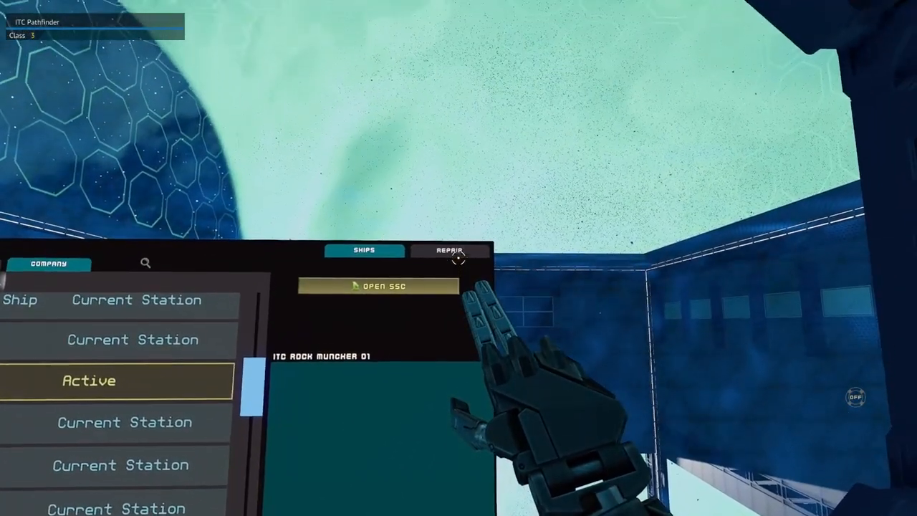
# - Select ITC Rock Muncher 02 as the active ship in the terminal
pyautogui.click(450, 251)
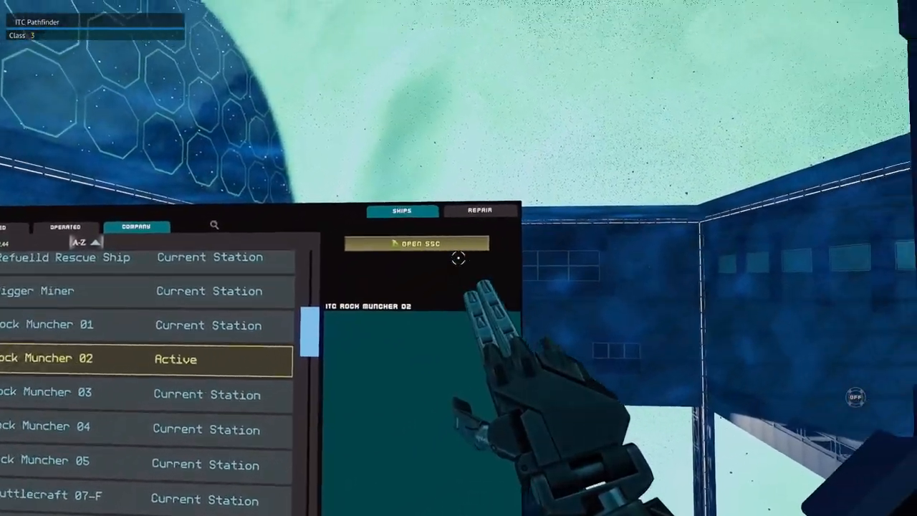
# - Order the 1 875.61 repair of Rock Muncher 02 from its original blueprint
pyautogui.click(419, 244)
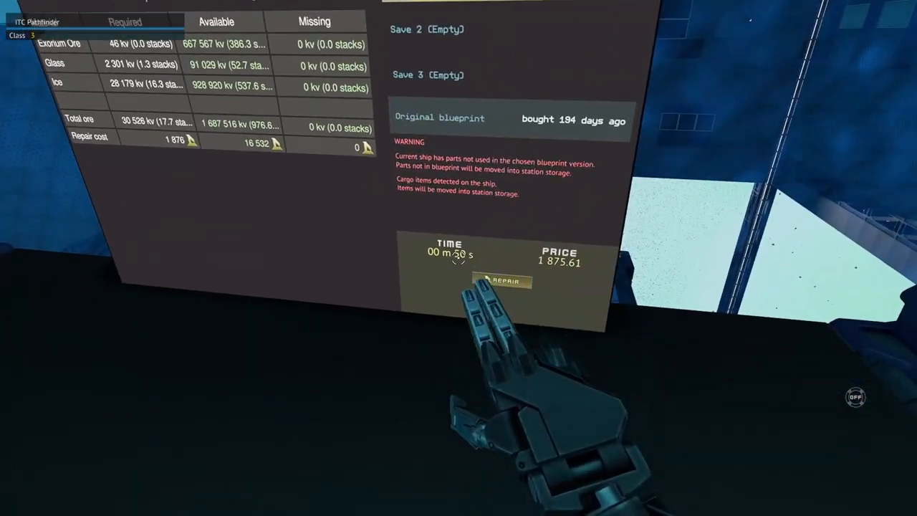
pyautogui.click(502, 281)
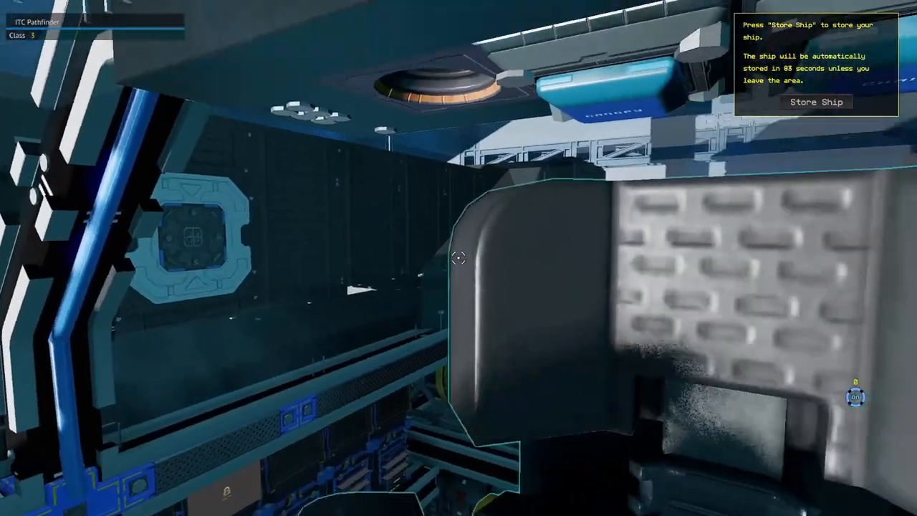
pyautogui.moveTo(459, 258)
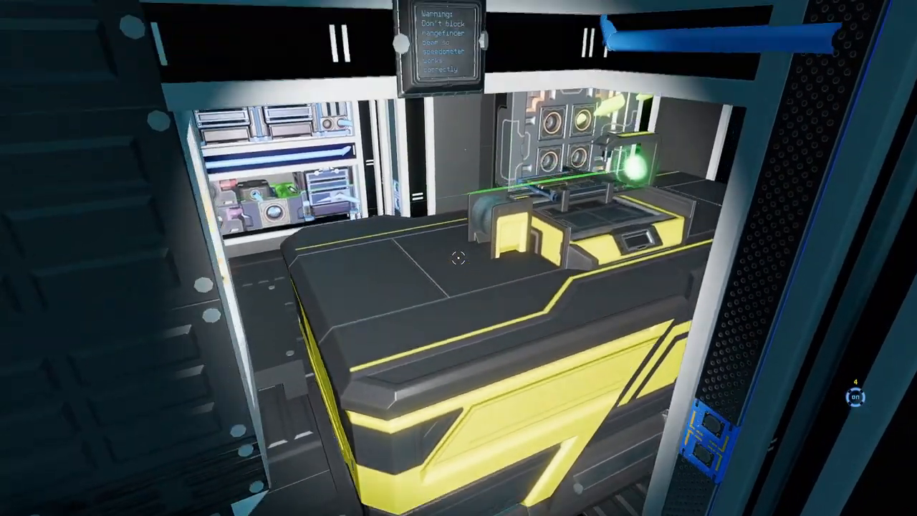
pyautogui.moveTo(459, 258)
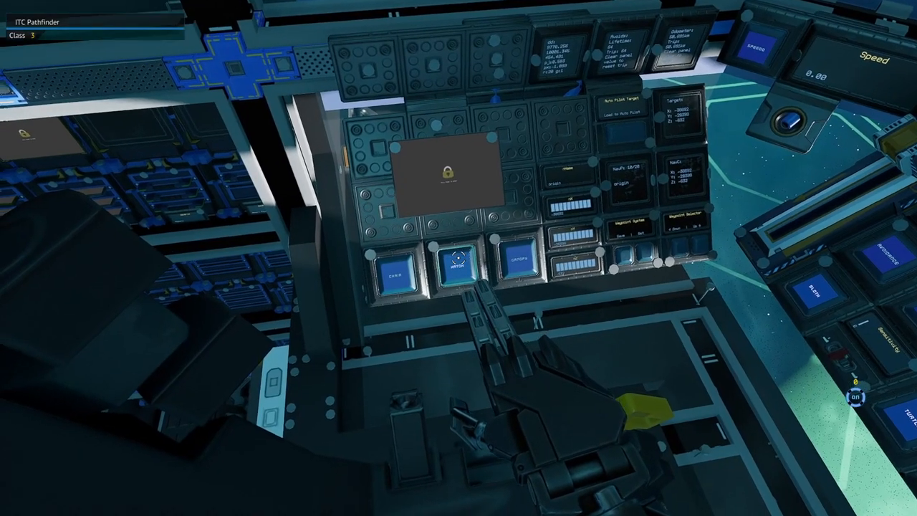
pyautogui.moveTo(459, 258)
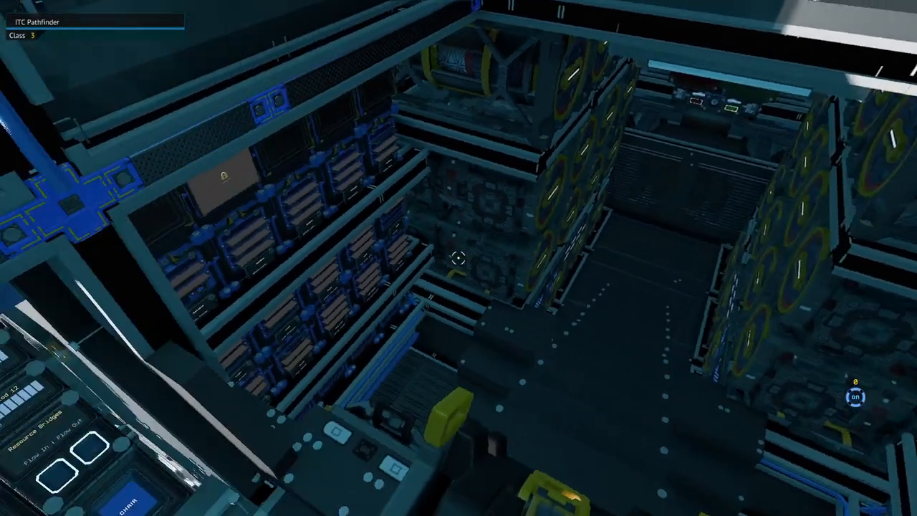
pyautogui.moveTo(458, 258)
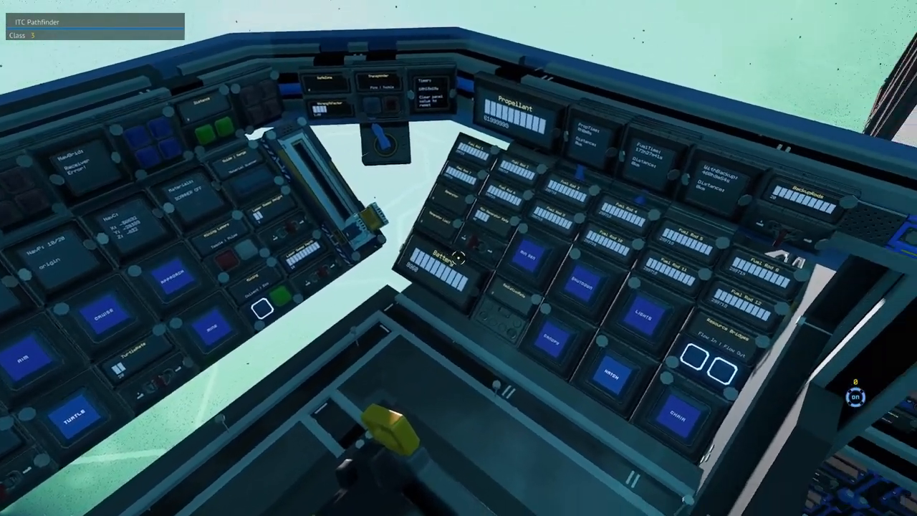
pyautogui.moveTo(458, 258)
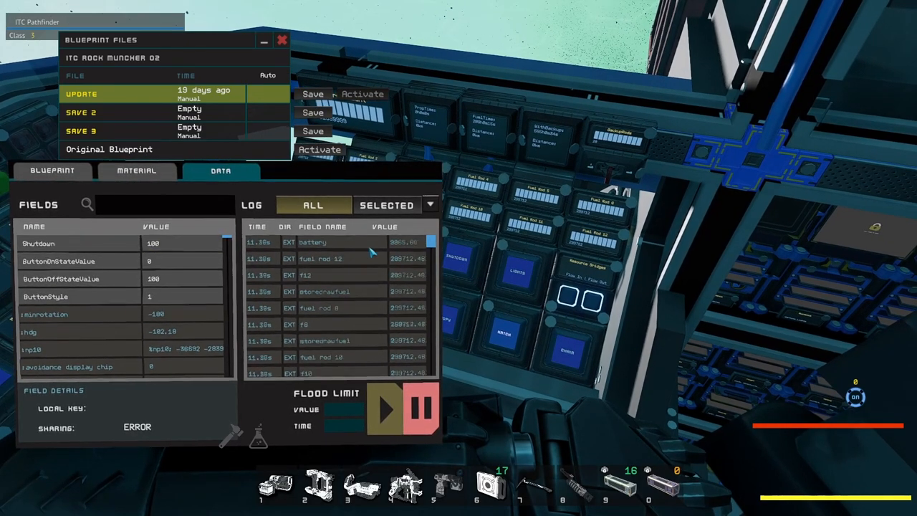
# - Close the blueprint and data windows, leaving the cockpit control panel in view
pyautogui.click(86, 243)
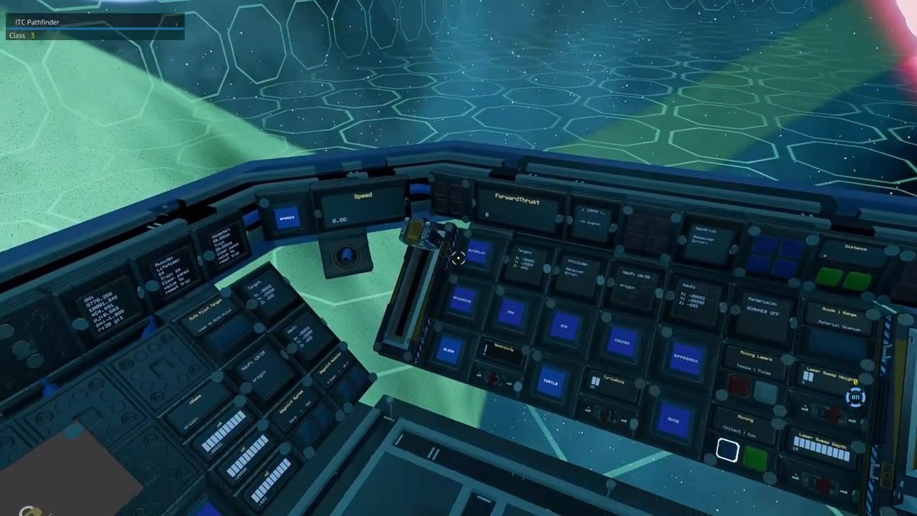
pyautogui.moveTo(458, 258)
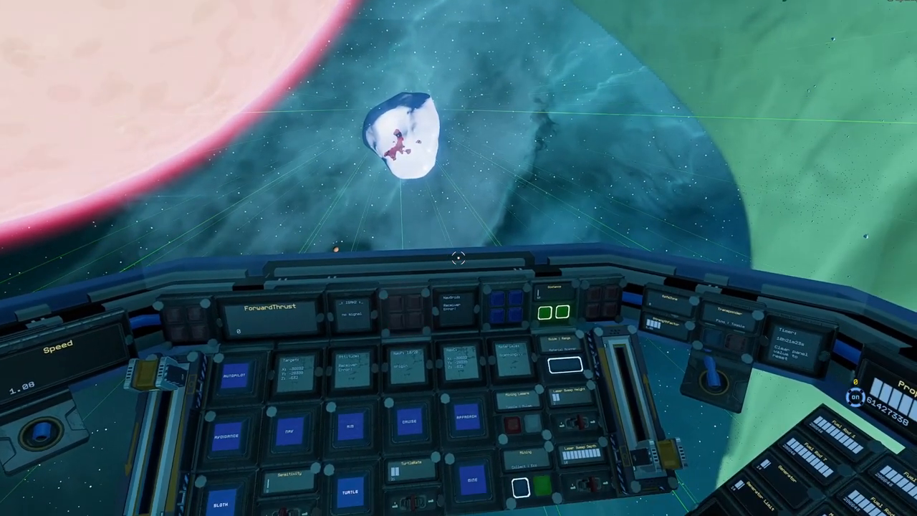
pyautogui.click(404, 313)
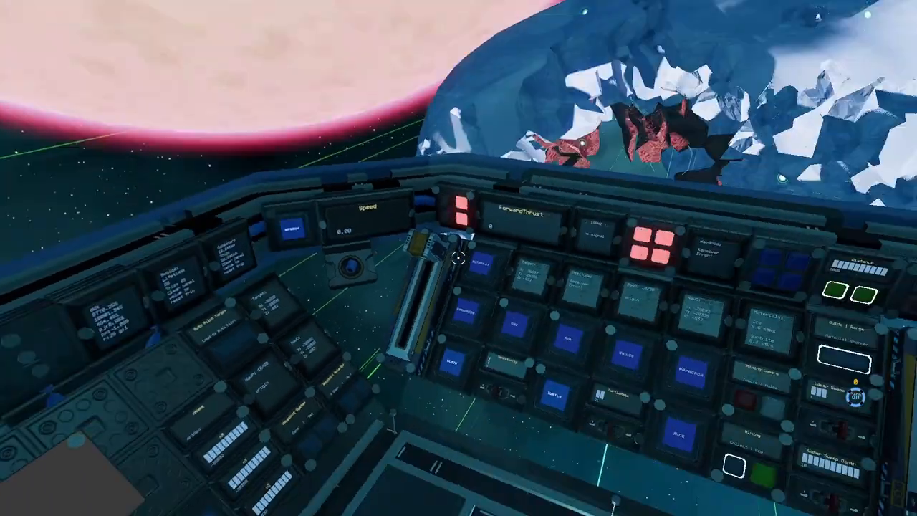
pyautogui.moveTo(459, 258)
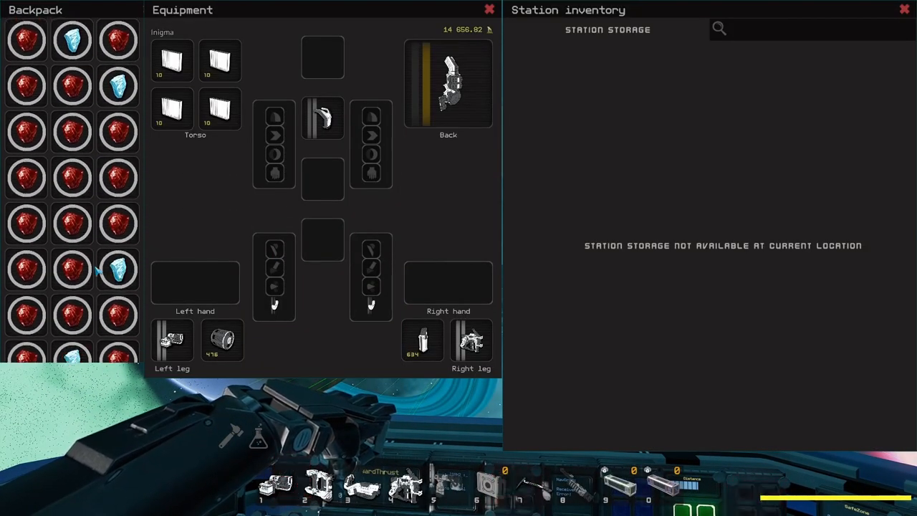
# - Delete every copy of the Ice stack from the backpack, keeping the other ore stacks
pyautogui.scroll(-3)
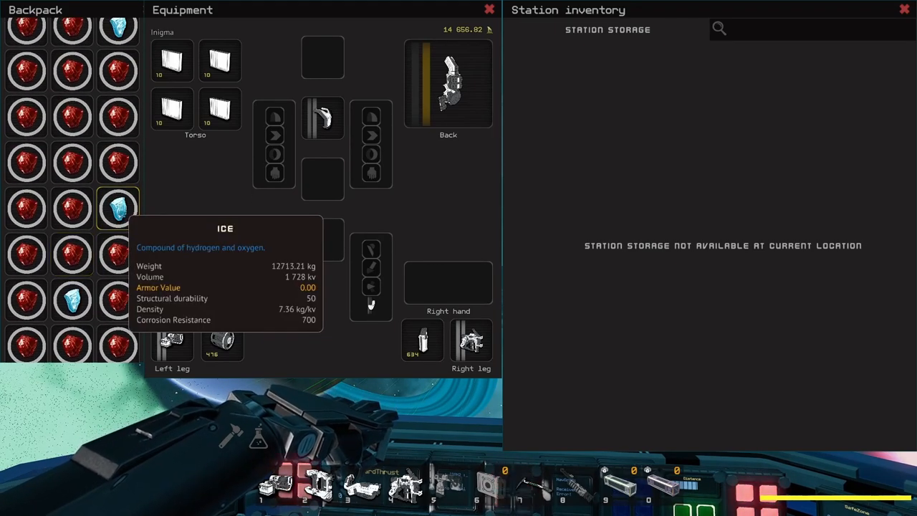
pyautogui.rightClick(118, 210)
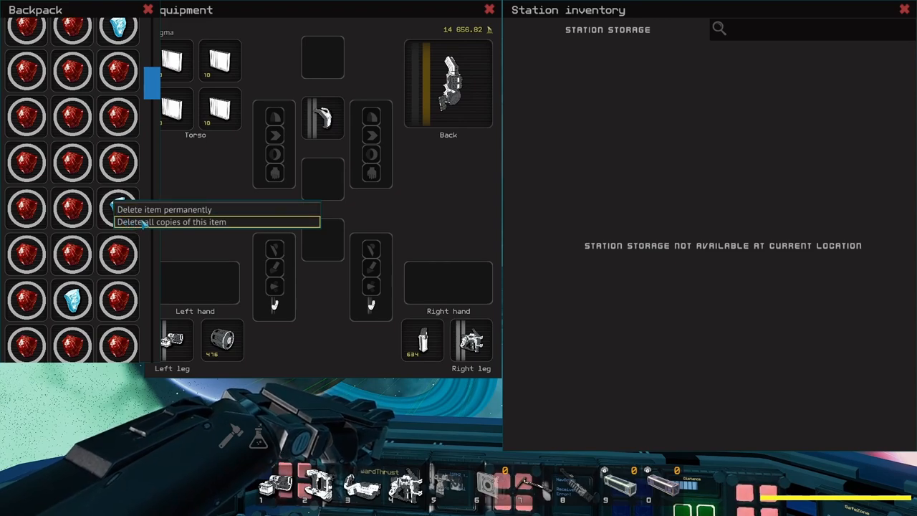
pyautogui.click(170, 221)
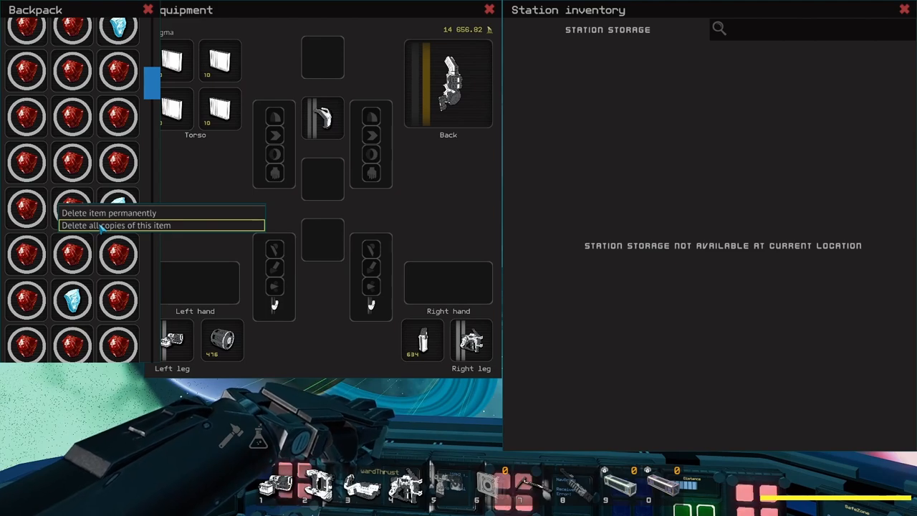
pyautogui.click(115, 225)
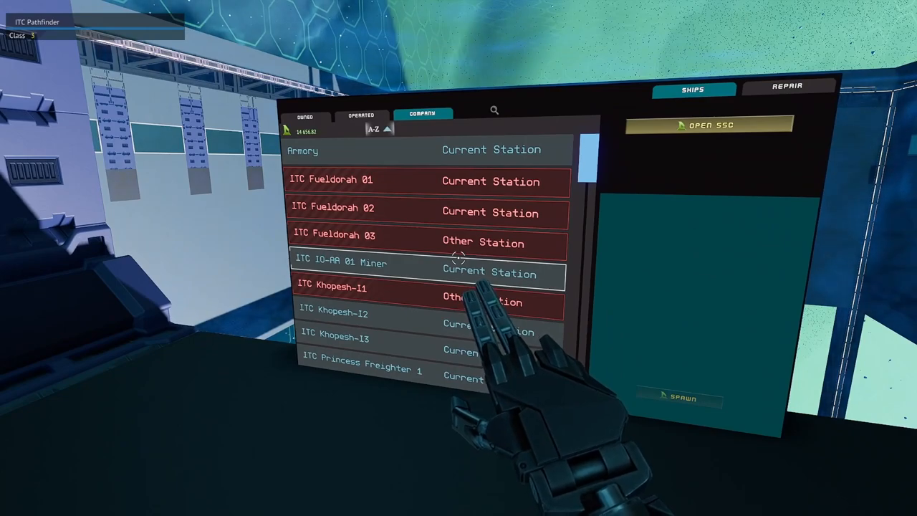
# - Scroll the company ship list down to the ITC IO-AA 01 Miner
pyautogui.scroll(-3)
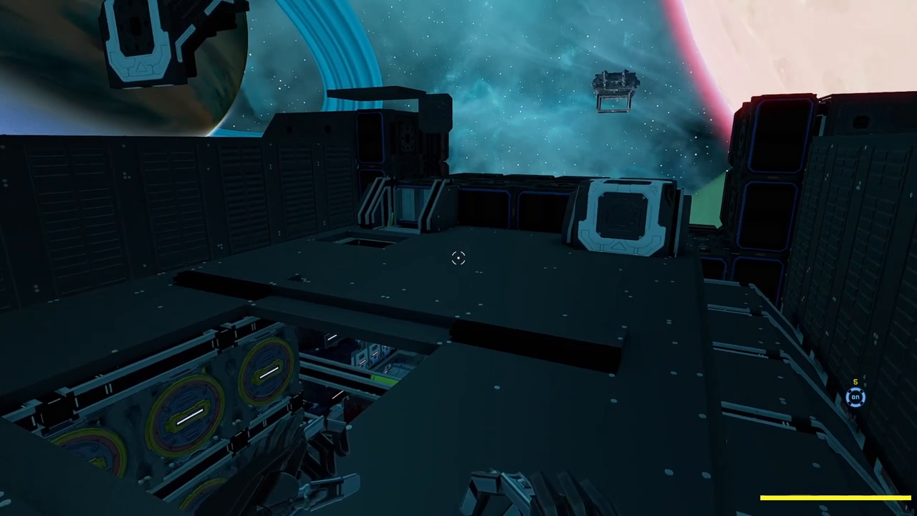
pyautogui.moveTo(459, 258)
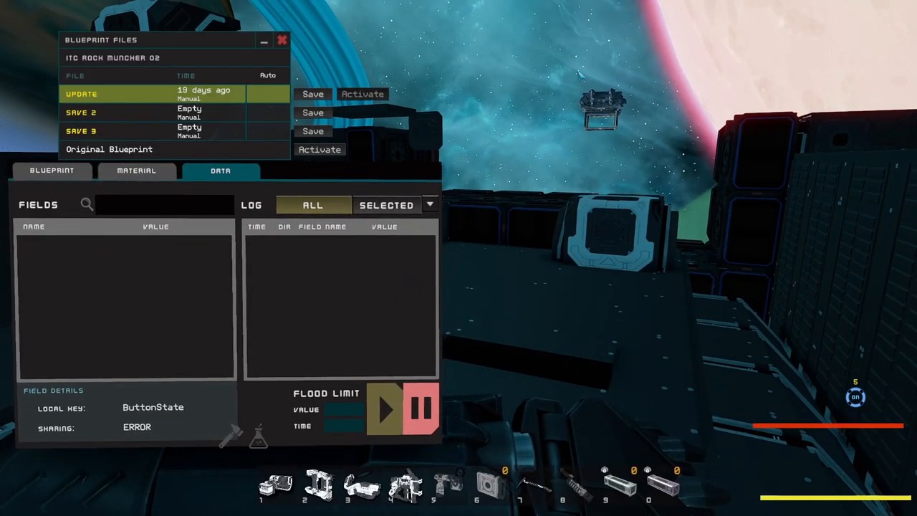
# - Toggle Show Durability so Rock Muncher 02 is colour-coded by connection strength
pyautogui.click(52, 171)
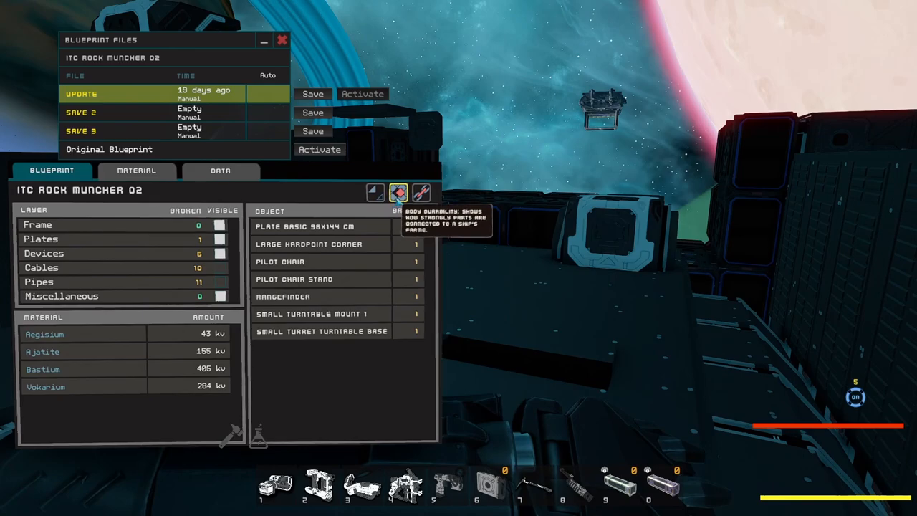
pyautogui.click(399, 192)
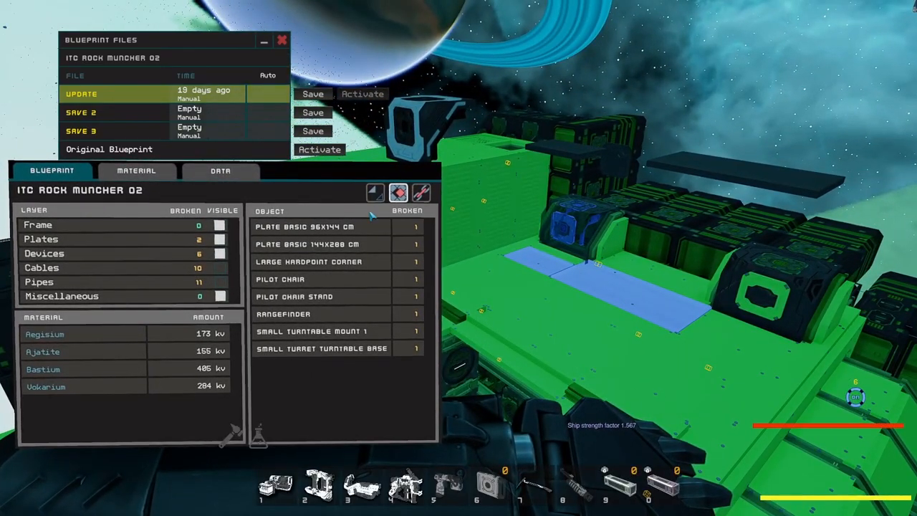
pyautogui.moveTo(376, 192)
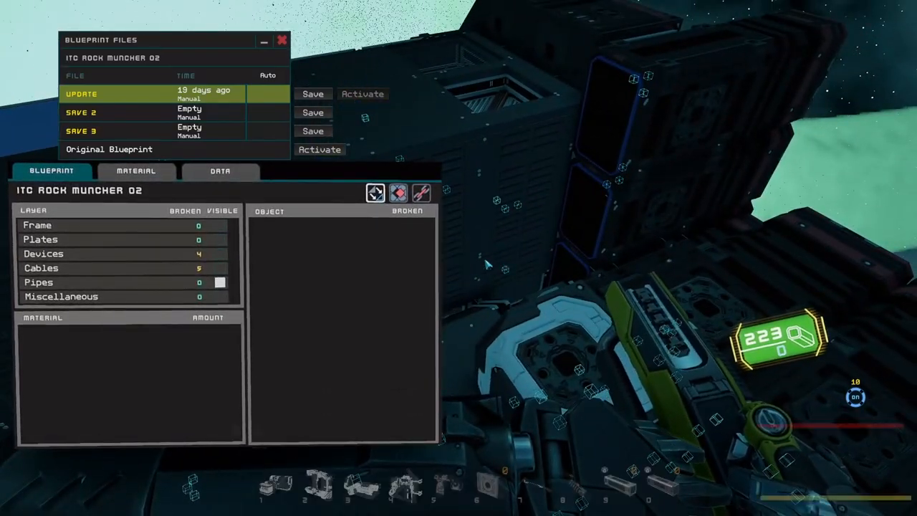
# - Close the blueprint panel to view the hull for remaining disconnected parts
pyautogui.click(40, 268)
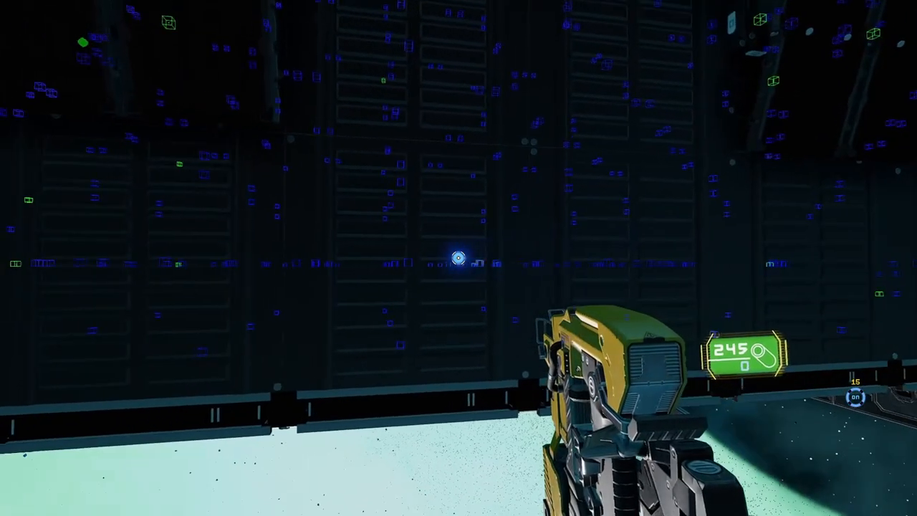
pyautogui.moveTo(458, 258)
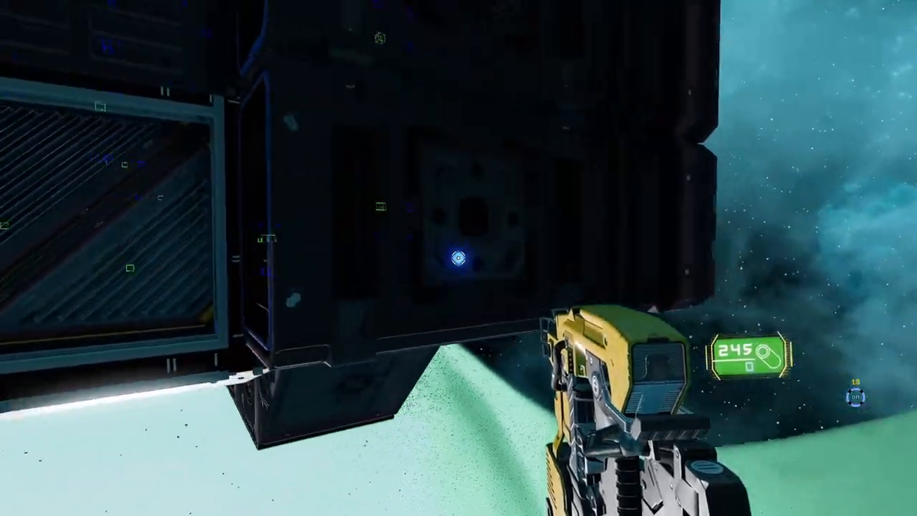